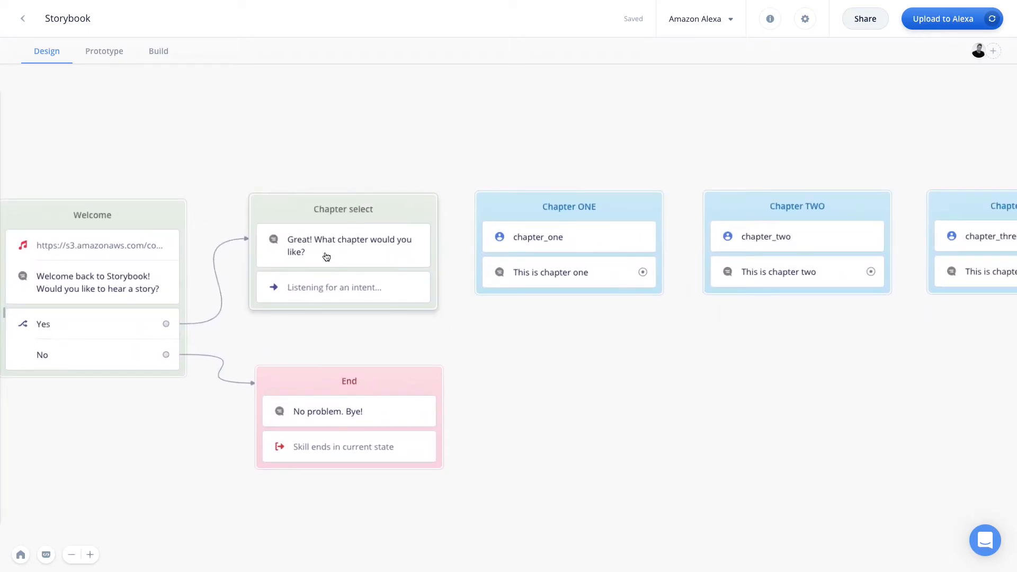
{"action": "mouse_move", "coordinate": [330, 259]}
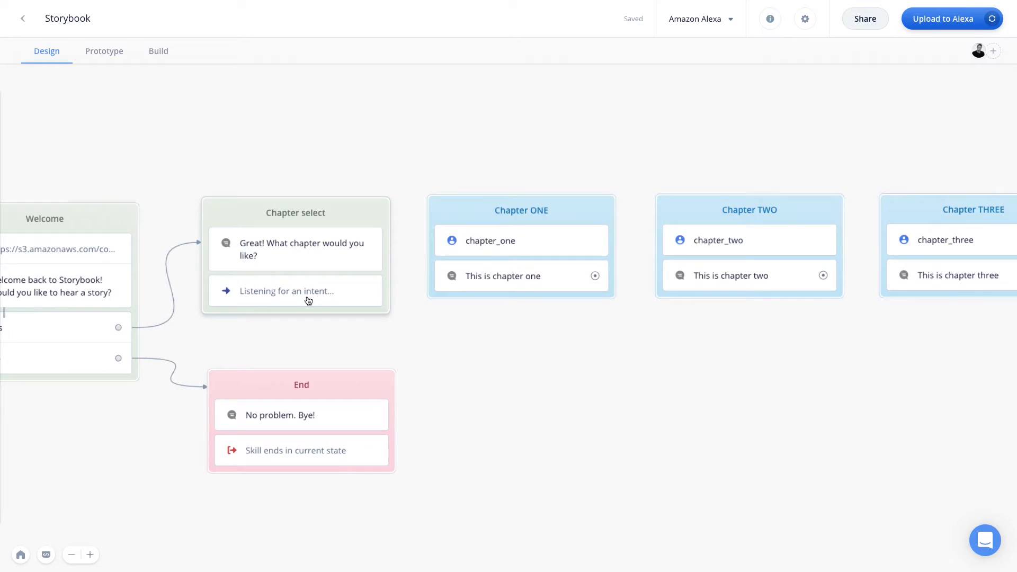
Slide out the Steps sidebar beside the Storybook flow's chapter blocks
{"action": "left_click", "coordinate": [296, 290]}
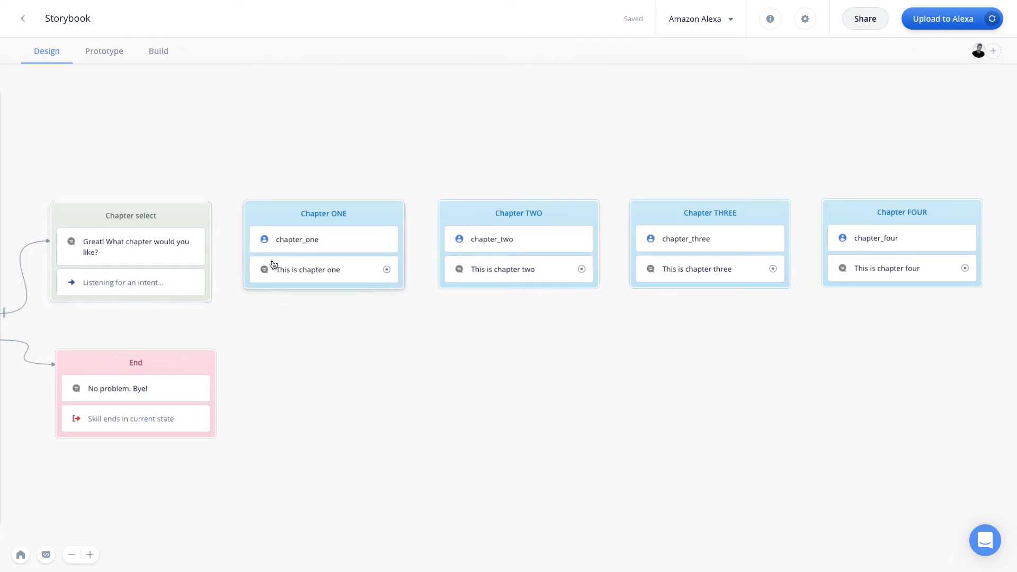
{"action": "mouse_move", "coordinate": [174, 285]}
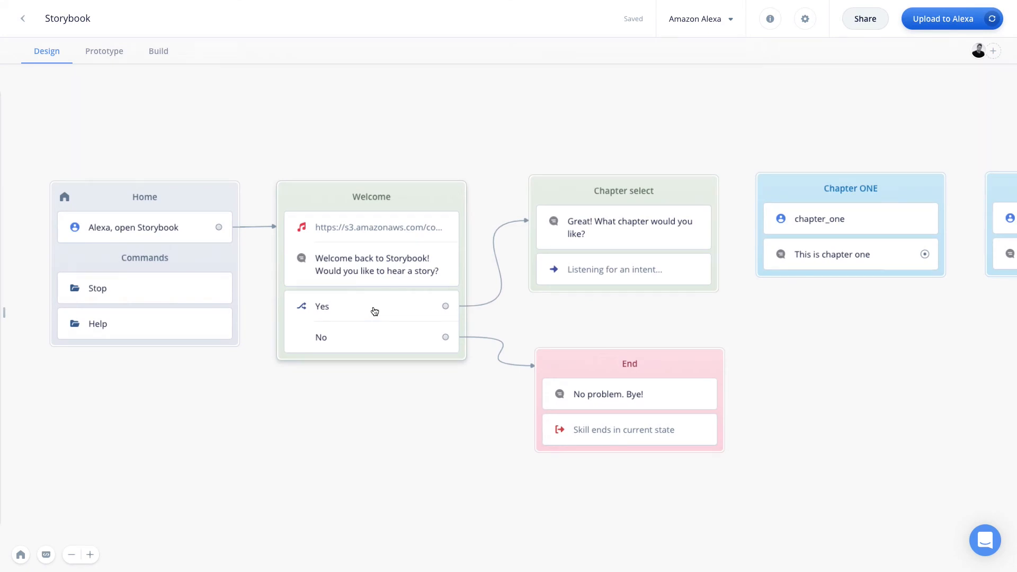
{"action": "mouse_move", "coordinate": [431, 312]}
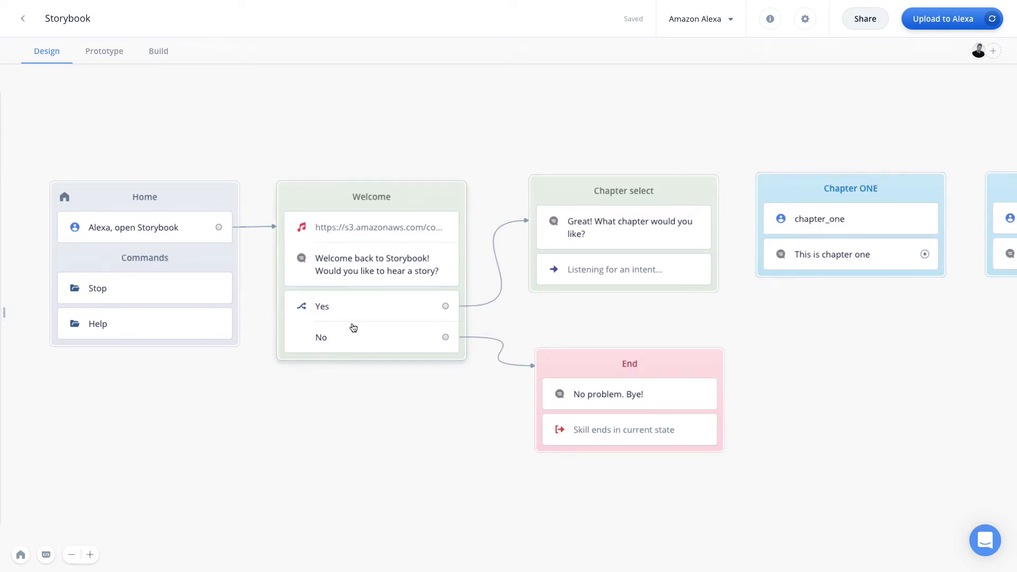
{"action": "mouse_move", "coordinate": [451, 218]}
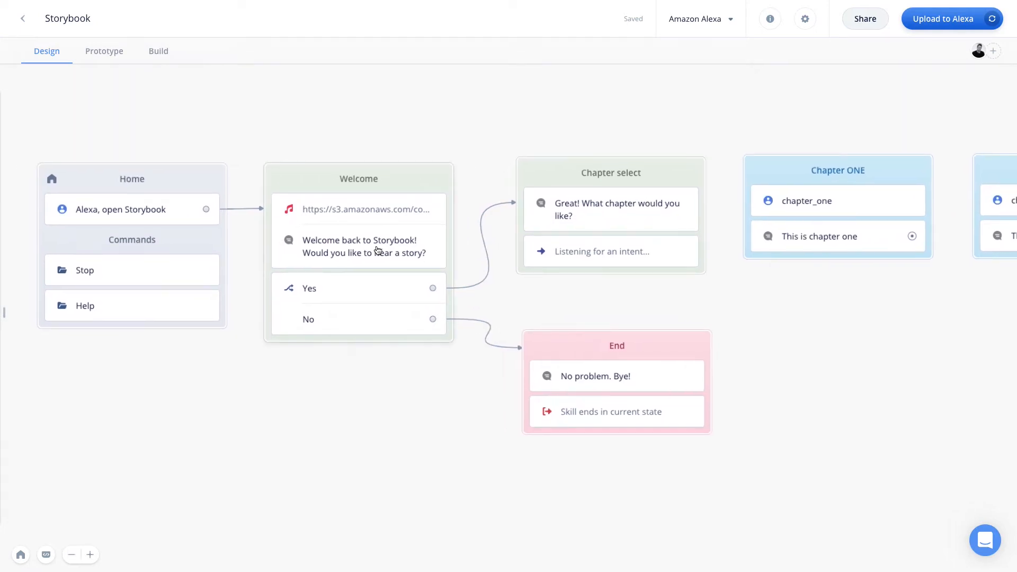
{"action": "mouse_move", "coordinate": [398, 305]}
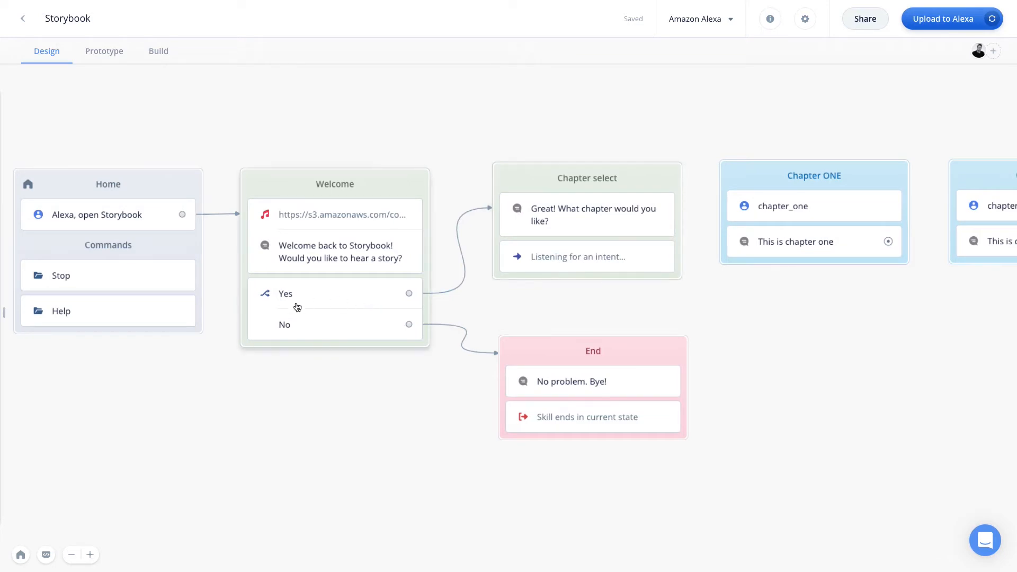
{"action": "mouse_move", "coordinate": [314, 312]}
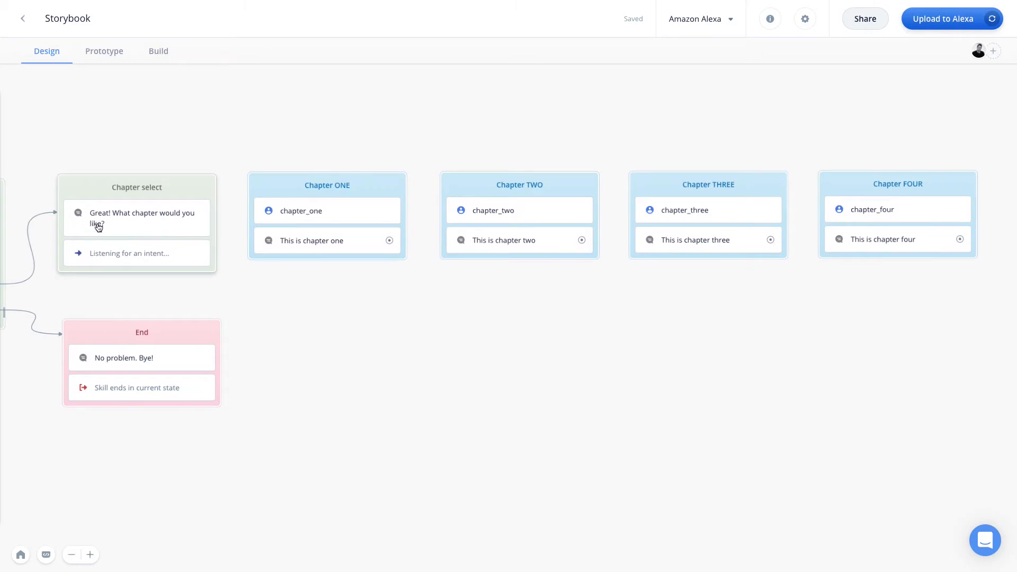
{"action": "left_click", "coordinate": [136, 253]}
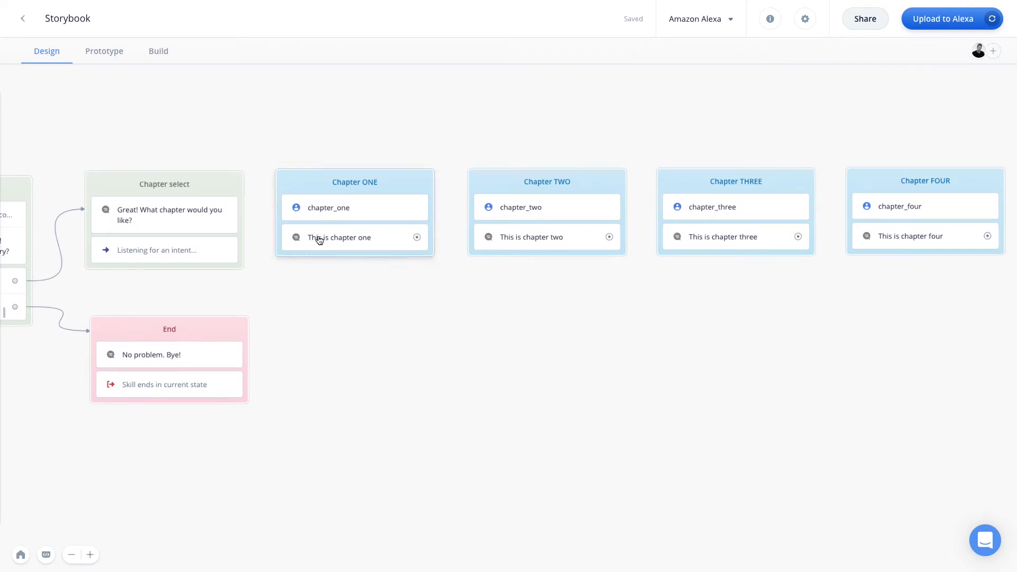
{"action": "mouse_move", "coordinate": [313, 248]}
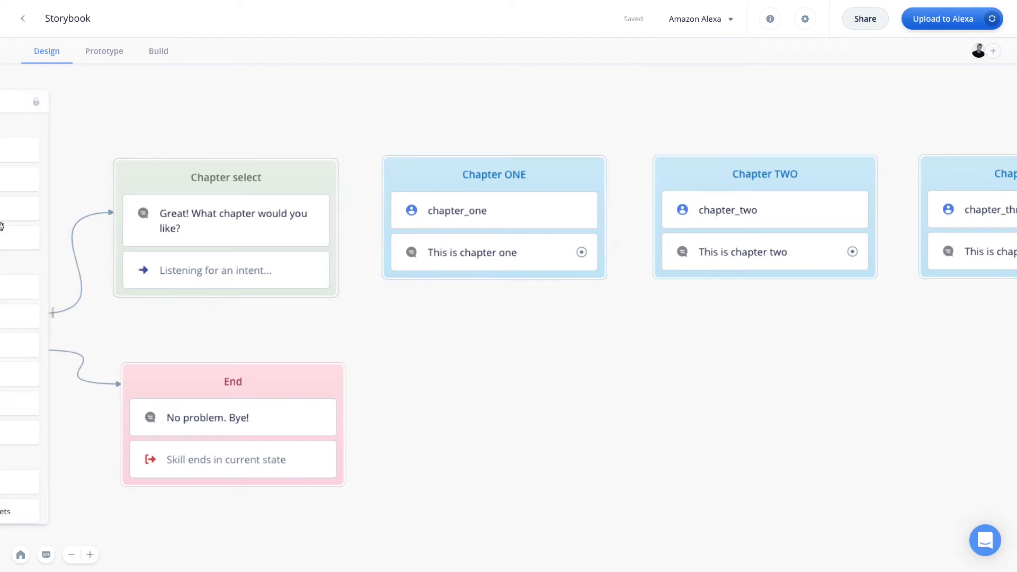
Pin the Steps sidebar and drop a Prompt listening step at the end of Chapter ONE
{"action": "left_click", "coordinate": [113, 104]}
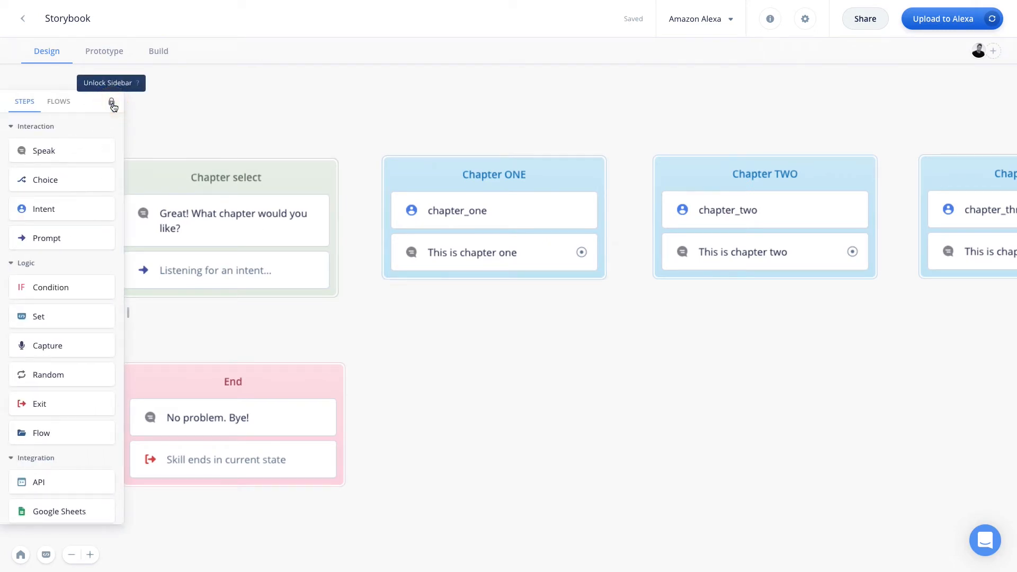
{"action": "left_click_drag", "start_coordinate": [47, 237], "coordinate": [222, 182]}
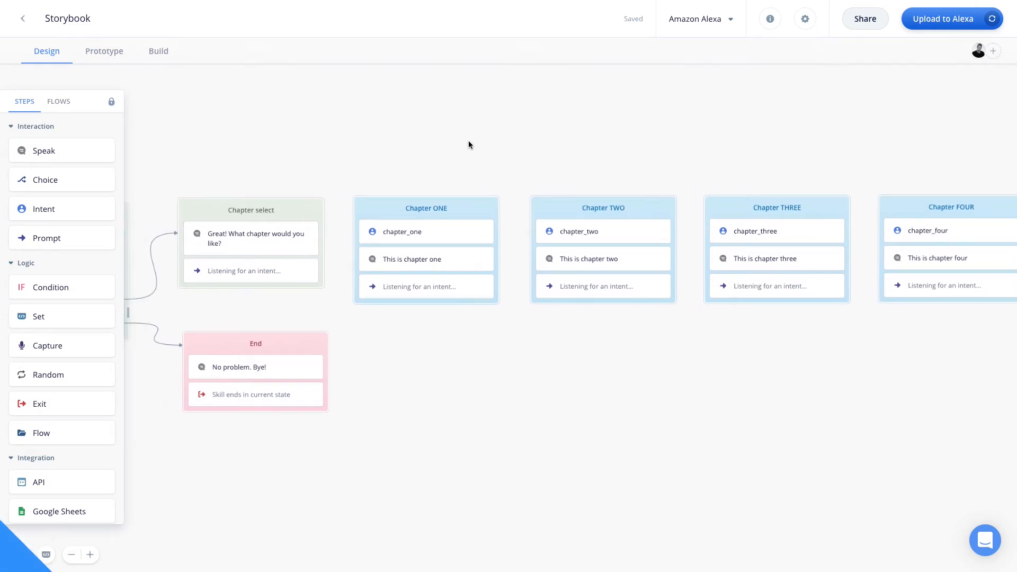
Switch to Prototype and start a test run of the Storybook skill
{"action": "left_click", "coordinate": [103, 51]}
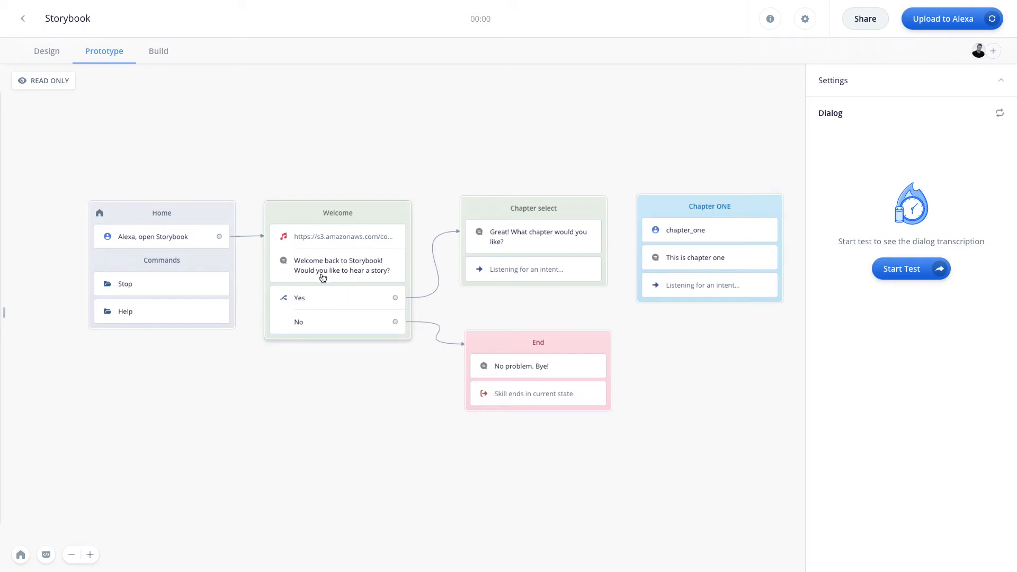
{"action": "mouse_move", "coordinate": [342, 241]}
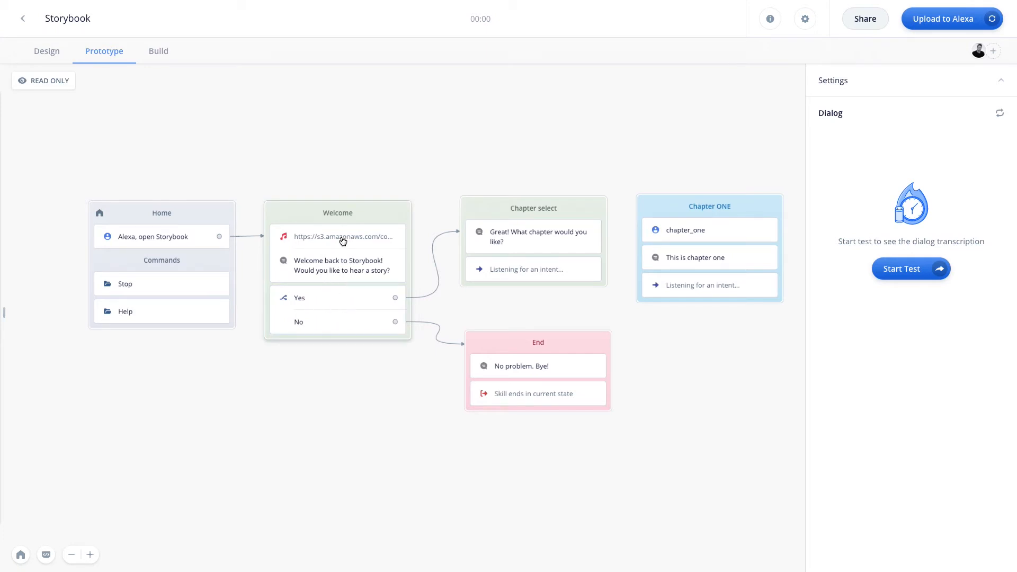
{"action": "mouse_move", "coordinate": [394, 226]}
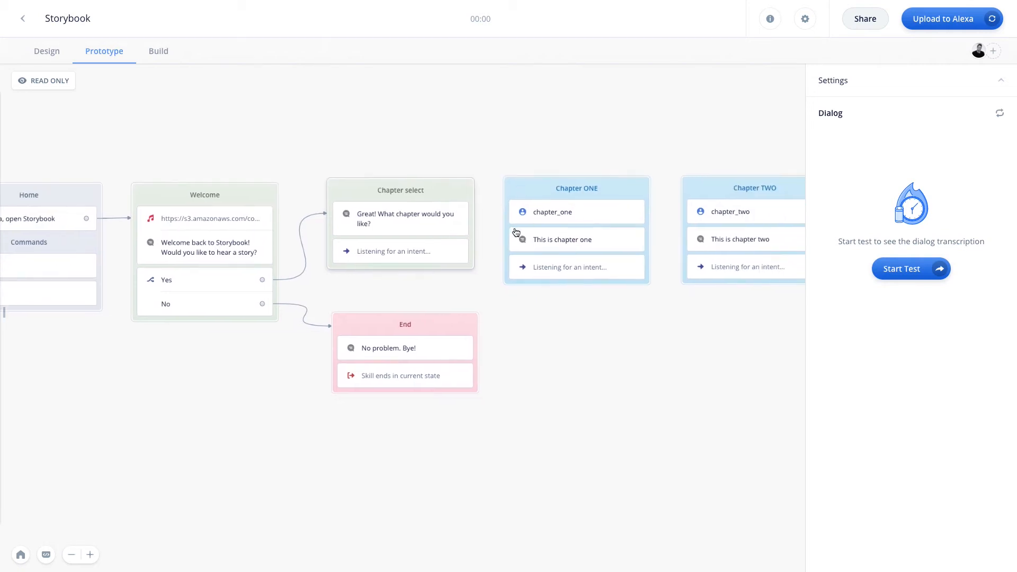
{"action": "mouse_move", "coordinate": [449, 226]}
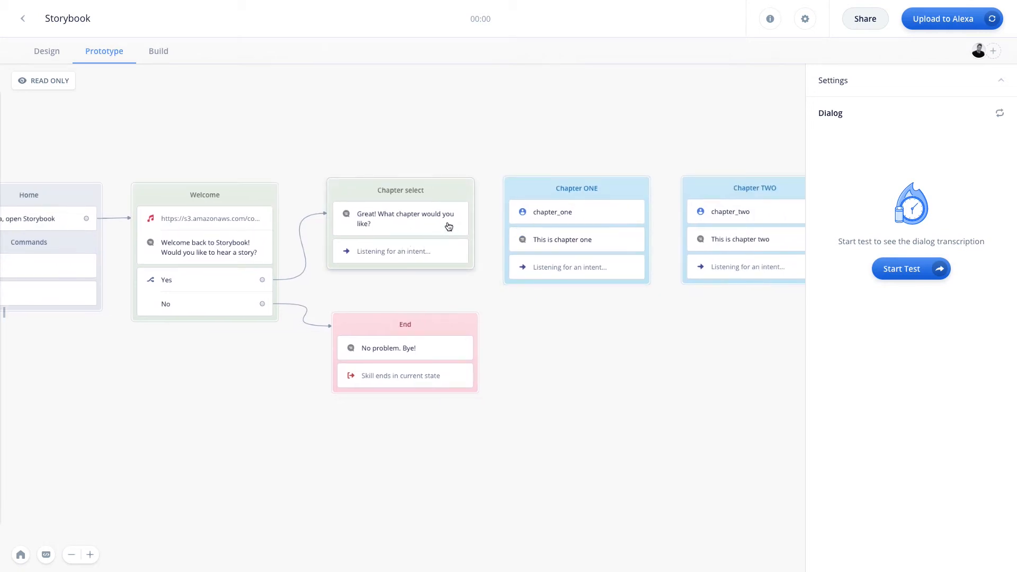
{"action": "left_click", "coordinate": [909, 268]}
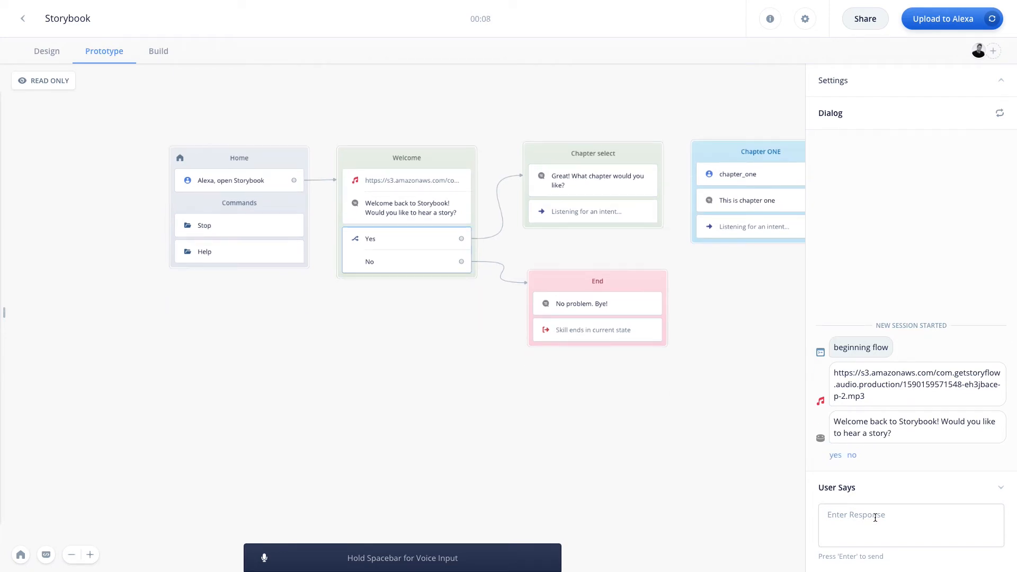
Answer the test with Yes, then chapter one, then chapter four
{"action": "type", "text": "YE"}
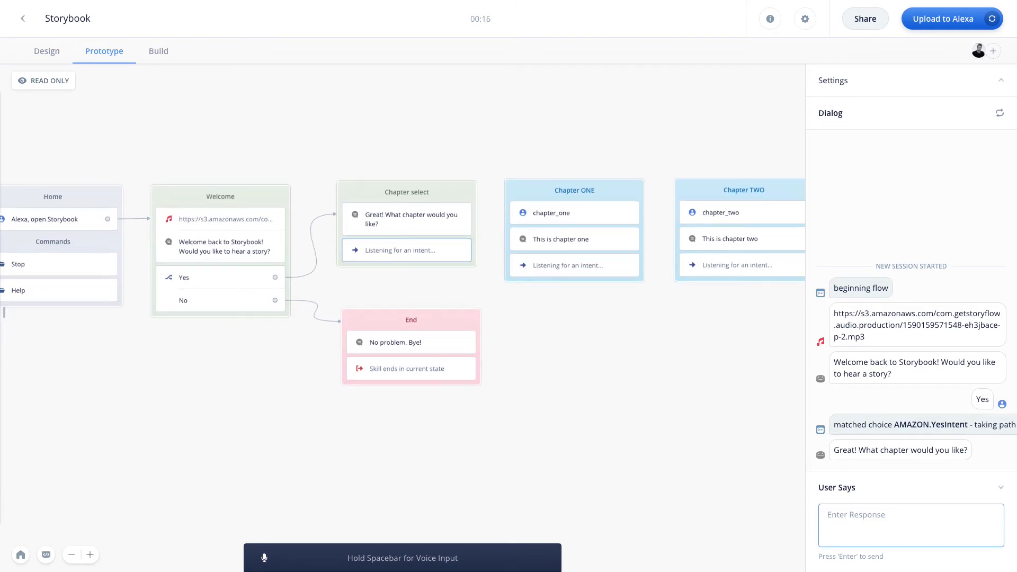
{"action": "type", "text": "cha"}
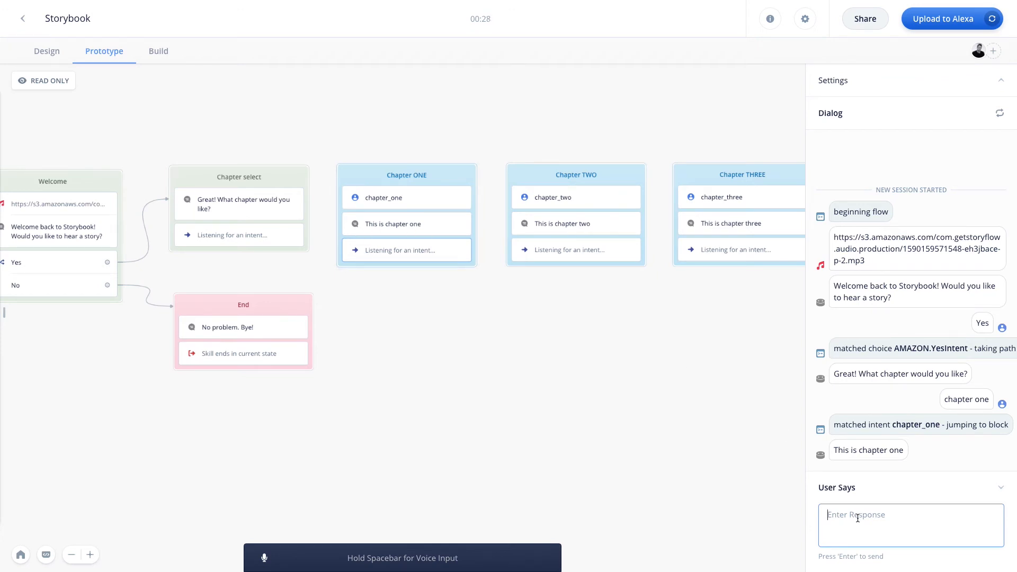
{"action": "type", "text": "chapter o"}
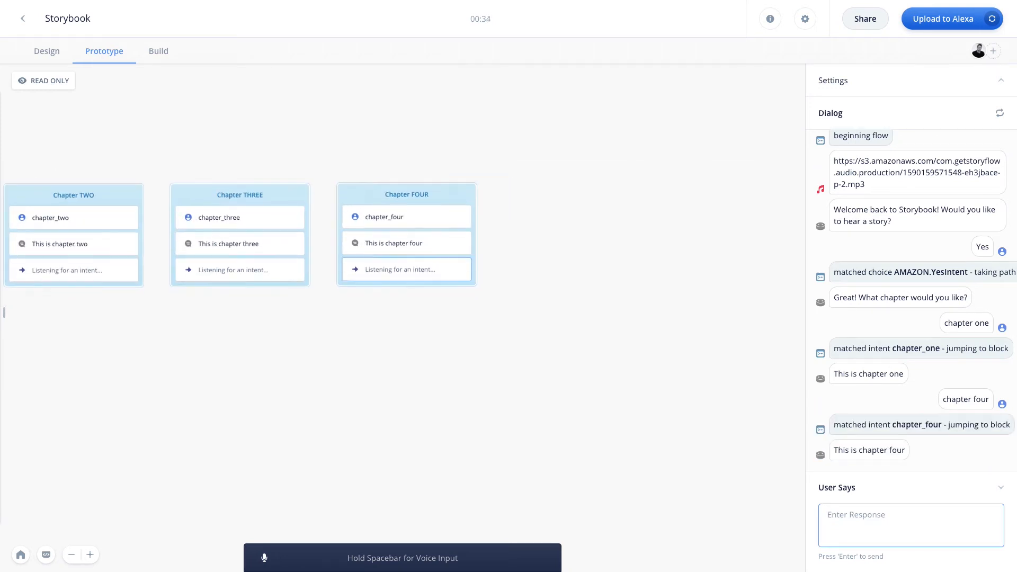
{"action": "type", "text": "c"}
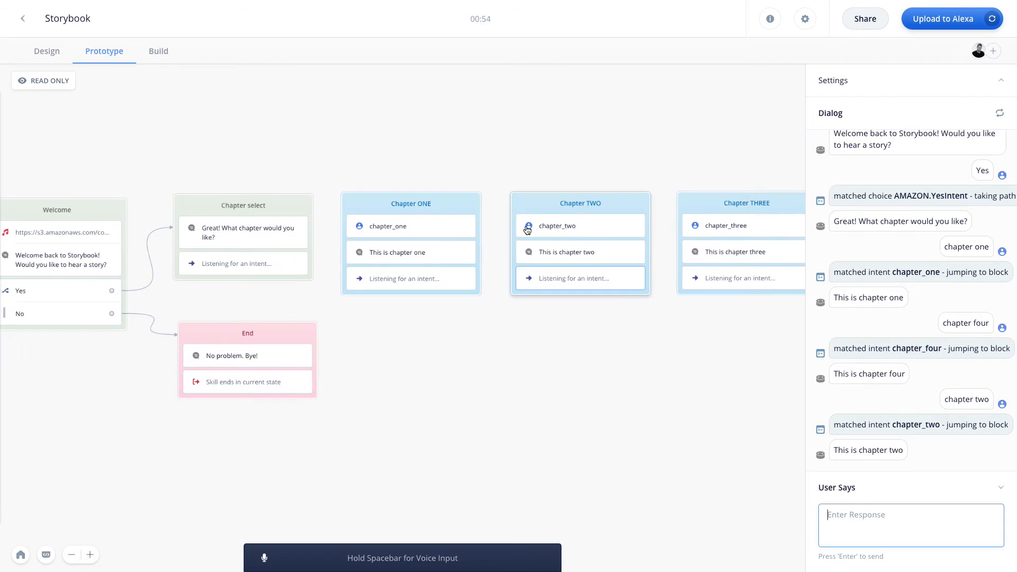
{"action": "mouse_move", "coordinate": [542, 204]}
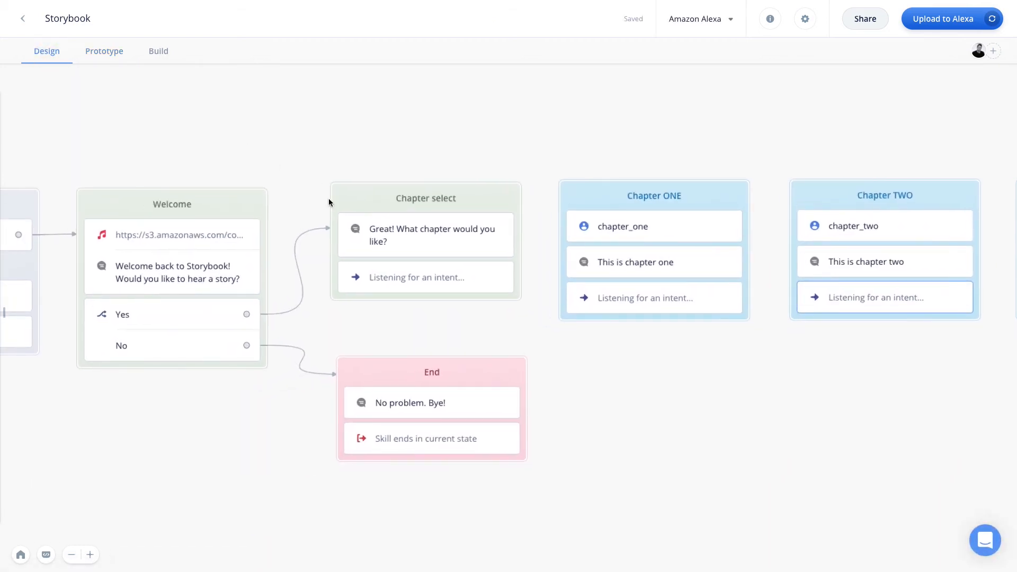
Select the Chapter select listening step and show its prompt's more-options menu
{"action": "left_click", "coordinate": [425, 276]}
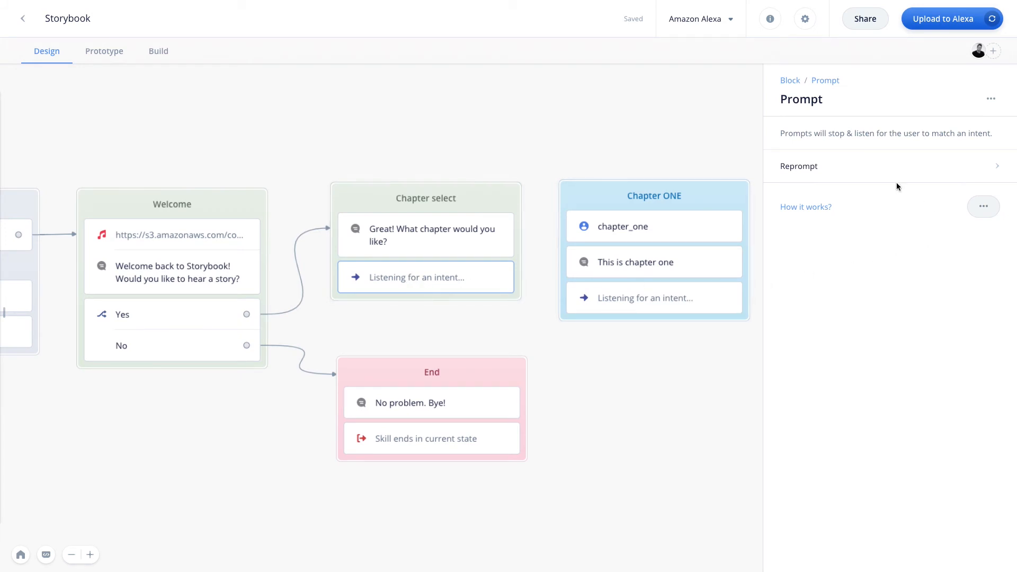
{"action": "left_click", "coordinate": [799, 165]}
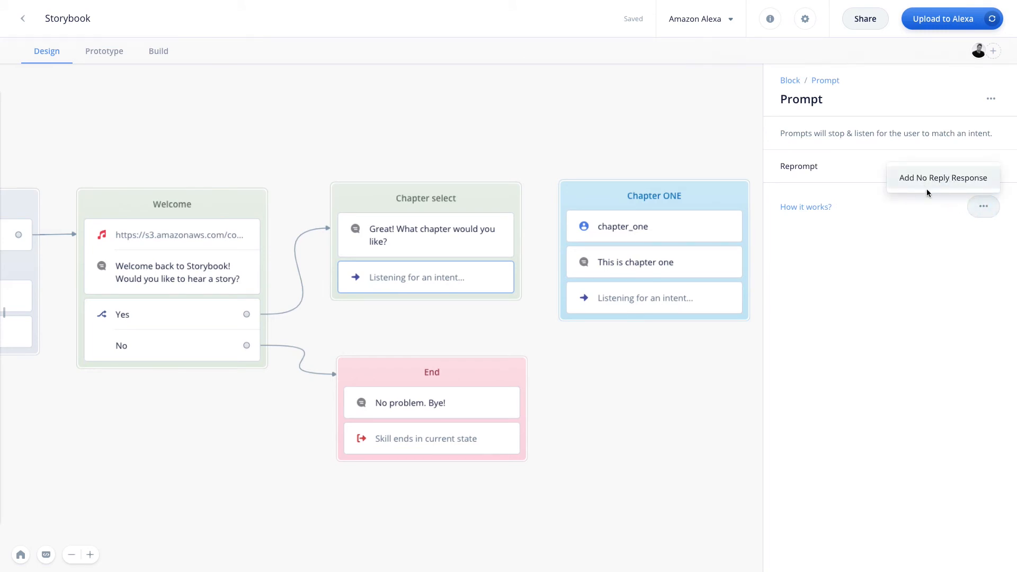
Enter No Match One reprompt 'Please say chapter one, two, three or four.'
{"action": "left_click", "coordinate": [942, 178]}
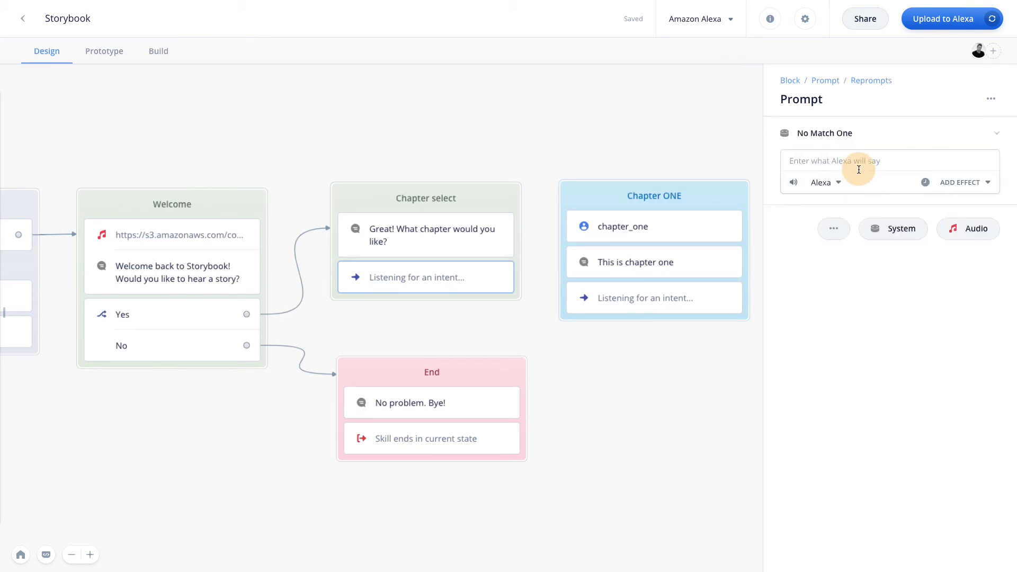
{"action": "mouse_move", "coordinate": [844, 154]}
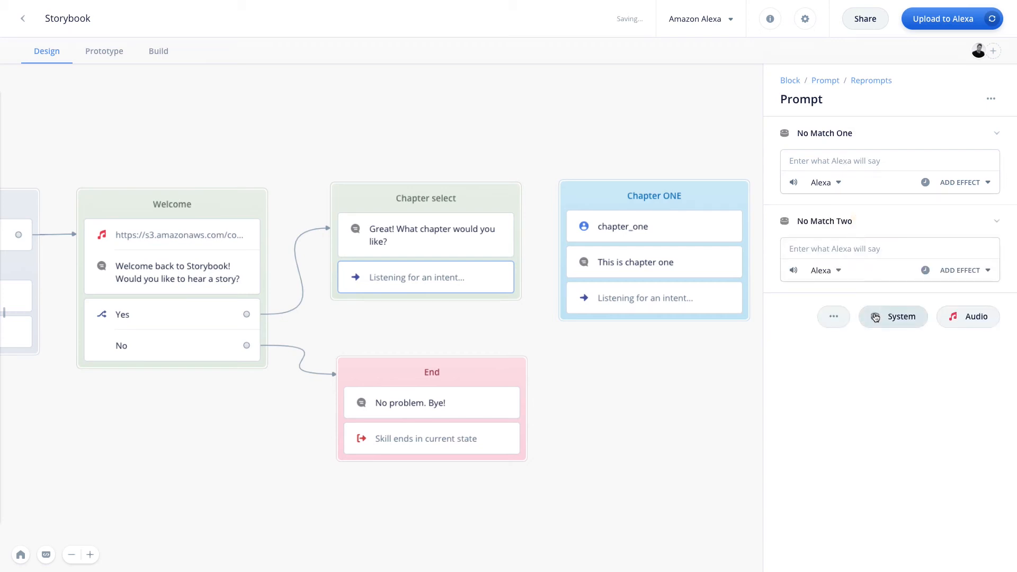
{"action": "left_click", "coordinate": [893, 316]}
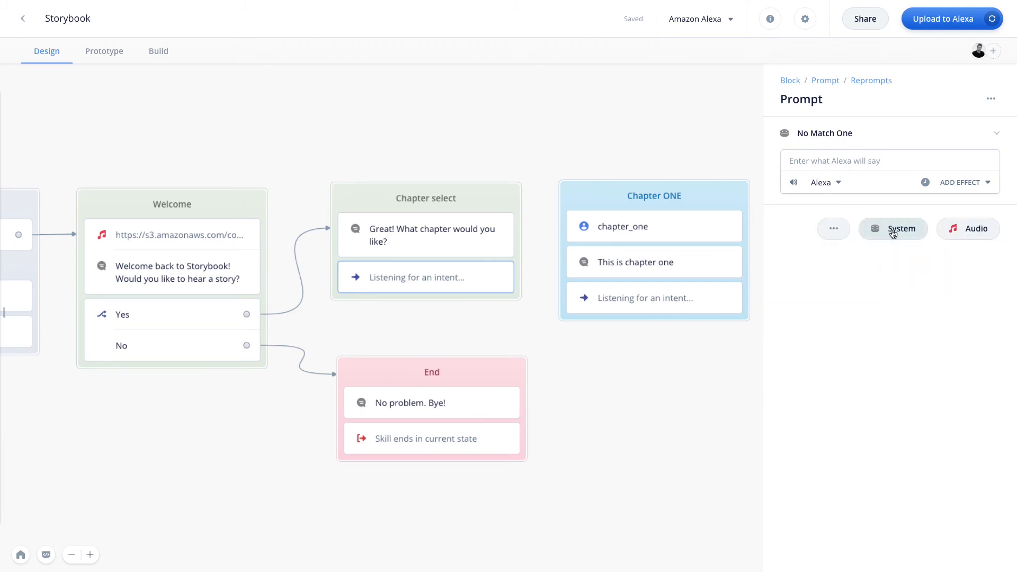
{"action": "left_click", "coordinate": [893, 228]}
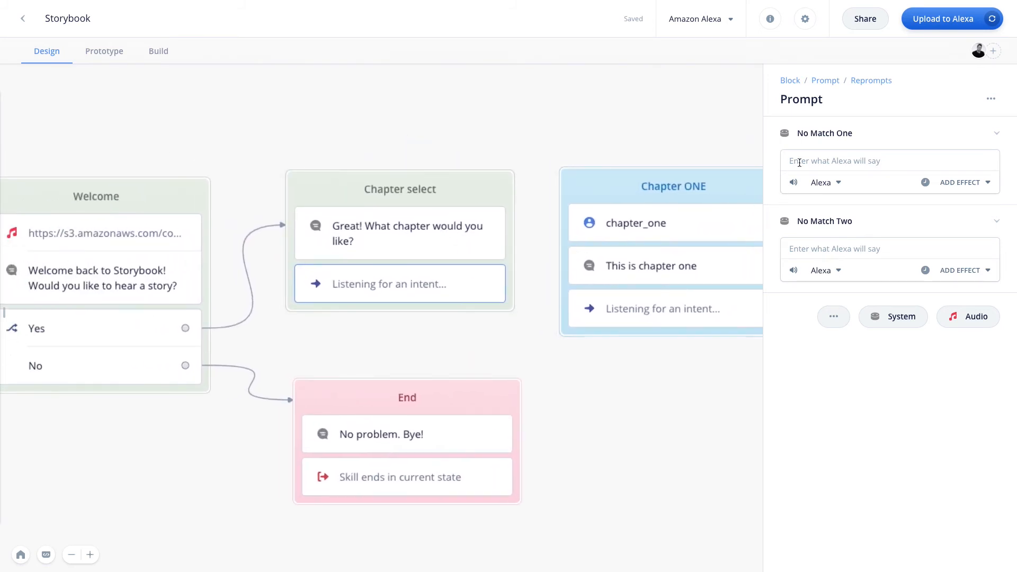
{"action": "type", "text": "Please say cha"}
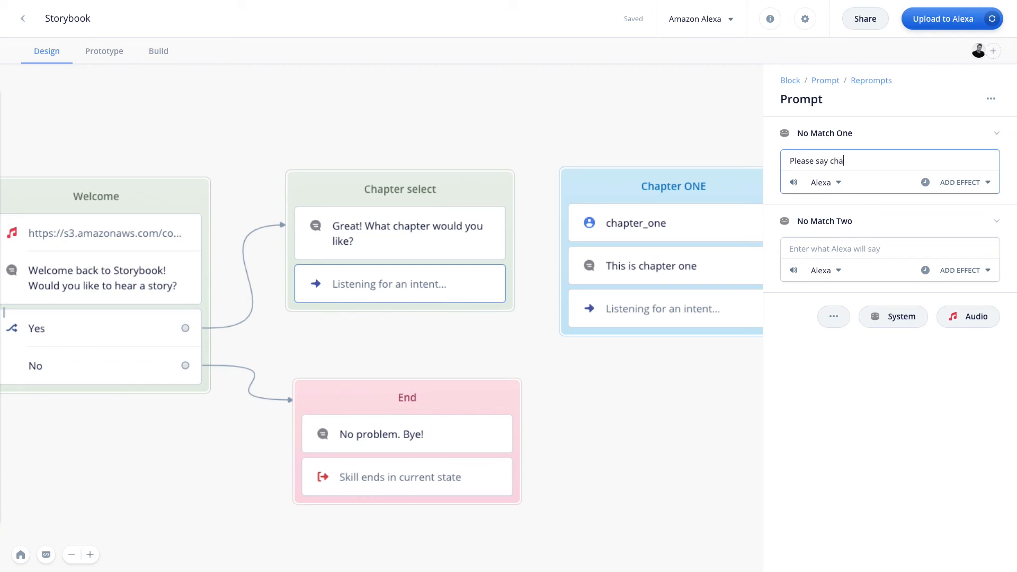
{"action": "type", "text": "pter one, two, three or"}
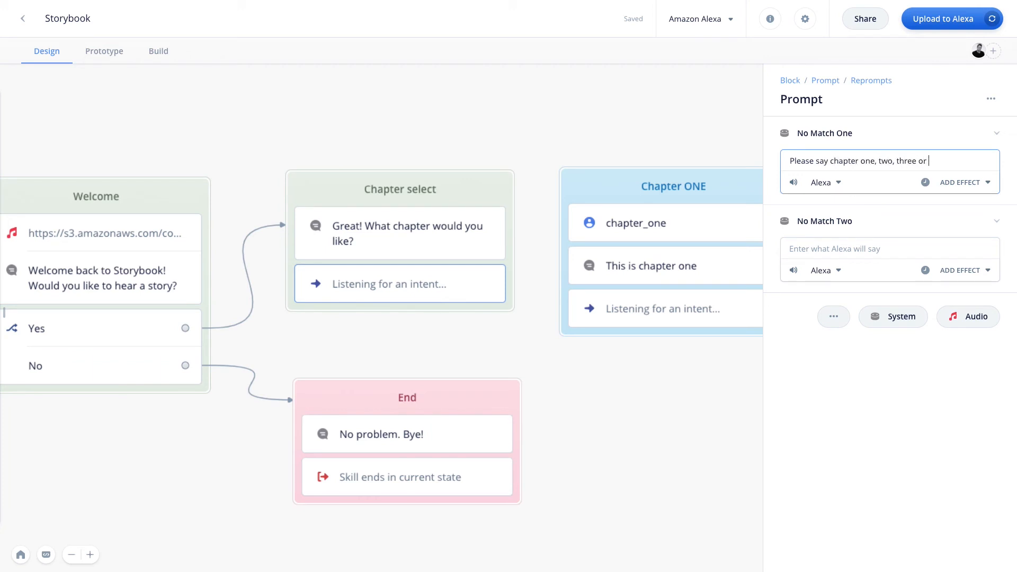
{"action": "type", "text": "four."}
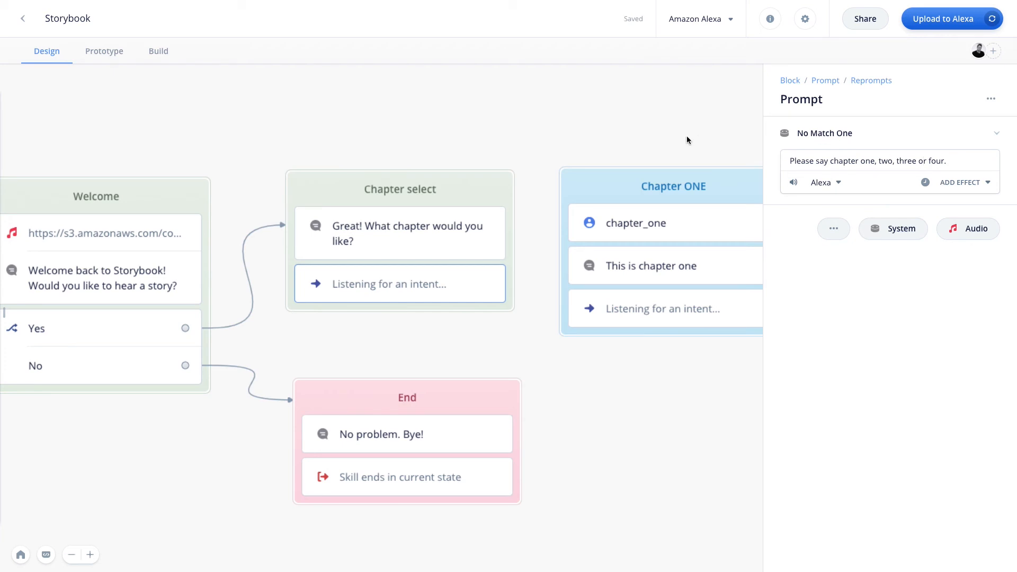
{"action": "mouse_move", "coordinate": [626, 222]}
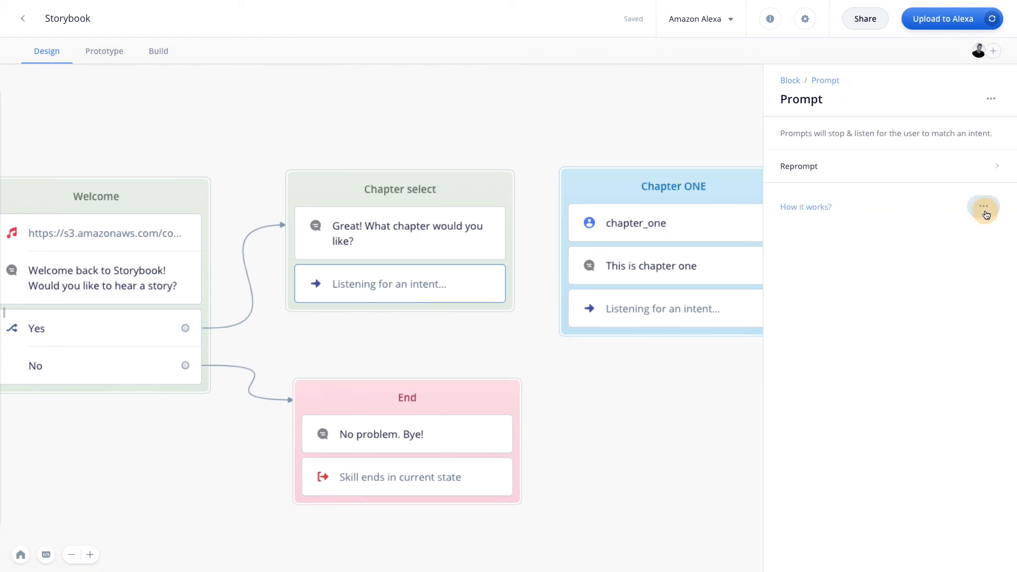
Add No Reply Response 'Sorry, I didn't get that. Please say chapter one, two, three or four.'
{"action": "left_click", "coordinate": [983, 211]}
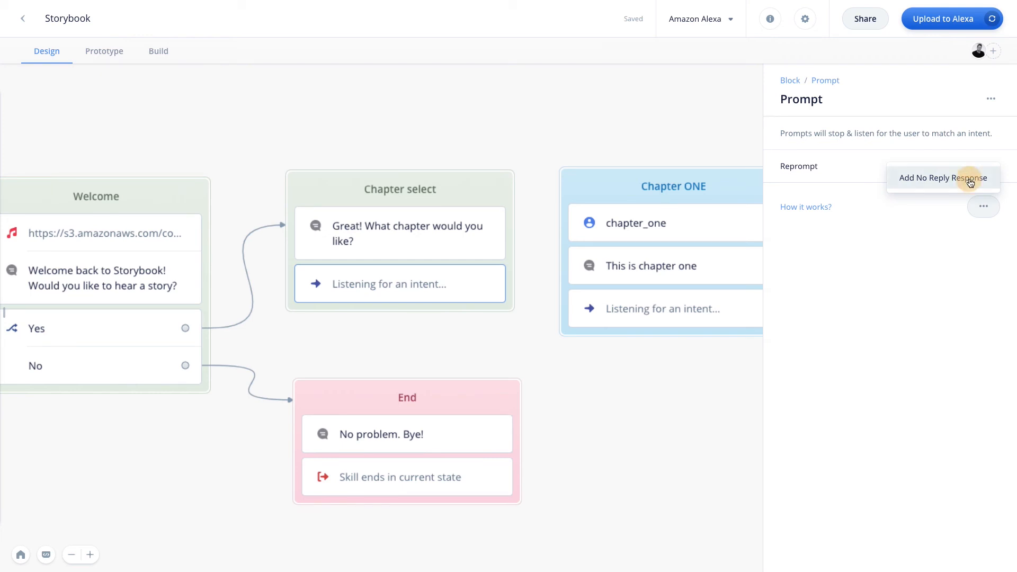
{"action": "left_click", "coordinate": [943, 178]}
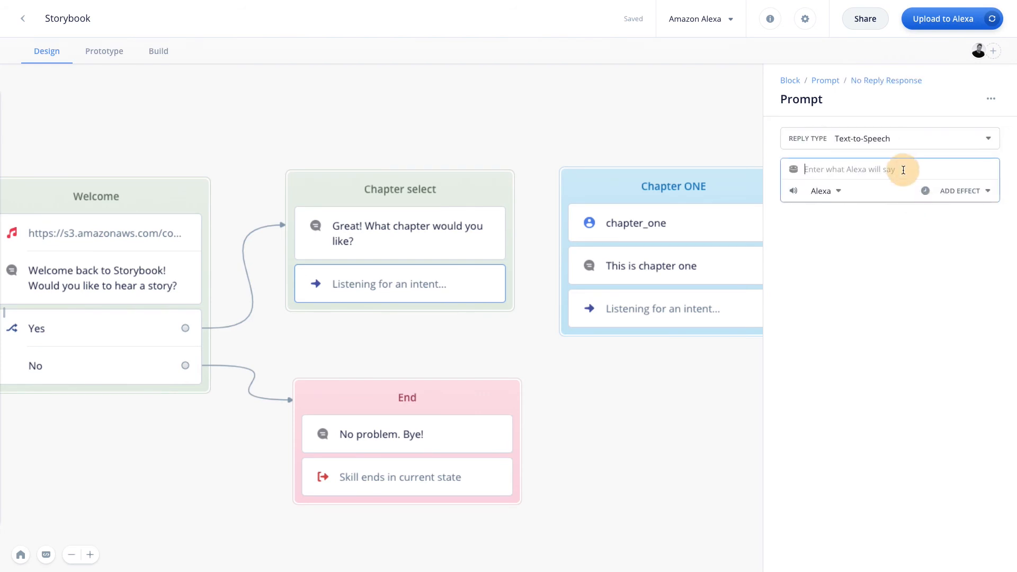
{"action": "type", "text": "Plea"}
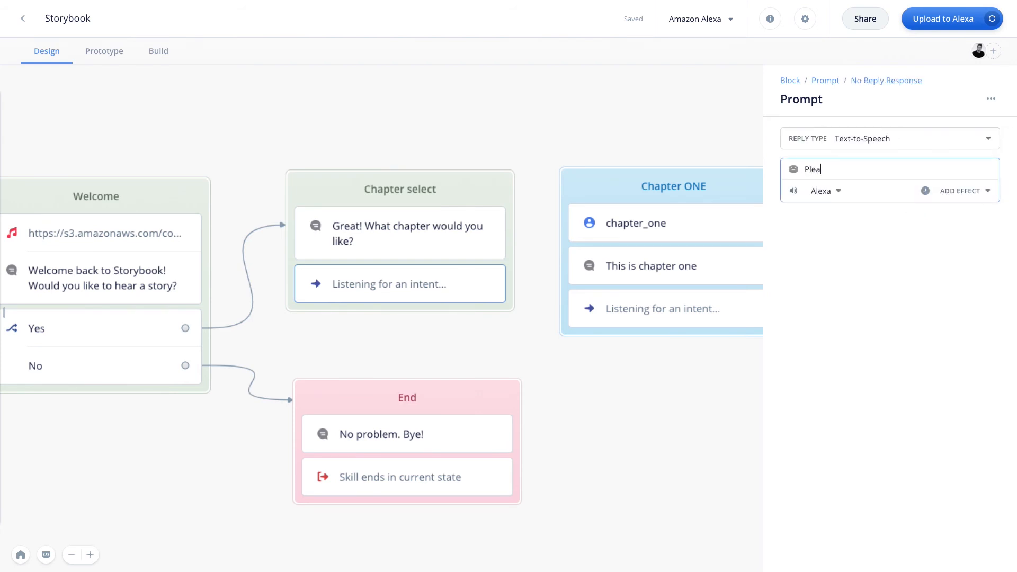
{"action": "type", "text": "Sorry, I didn't g"}
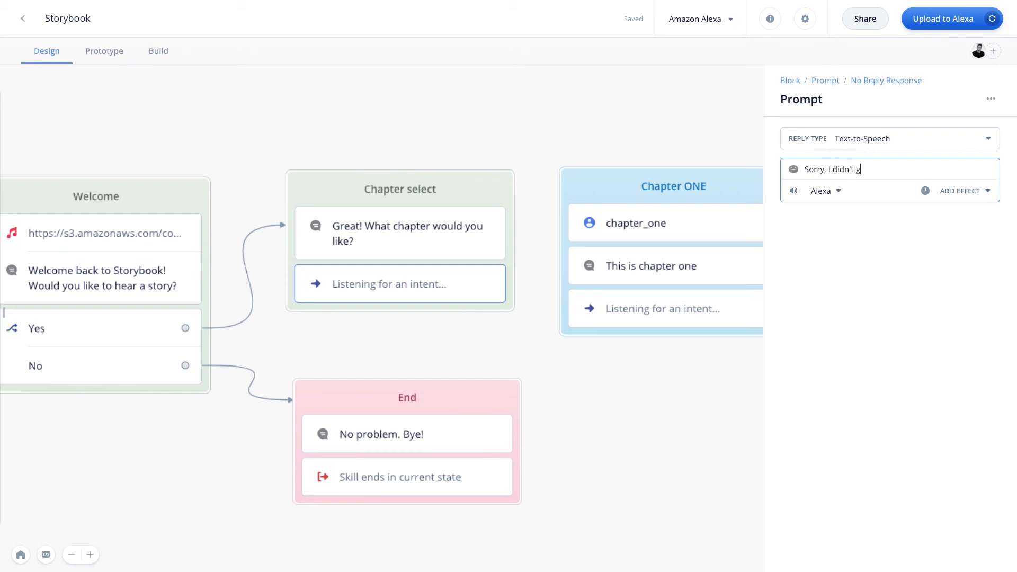
{"action": "type", "text": "et that. Please say chapter one, t"}
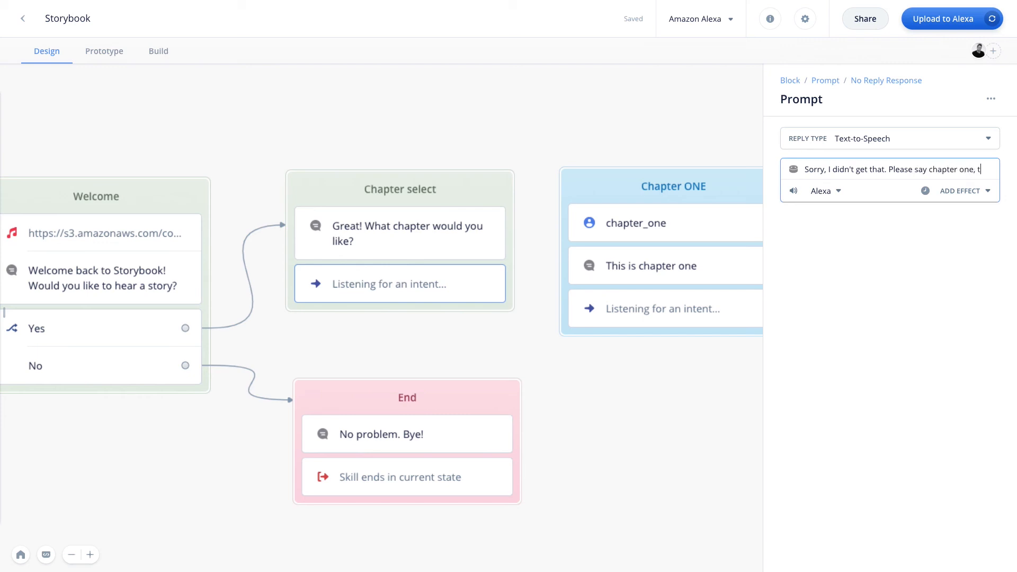
{"action": "type", "text": "wo, three or four."}
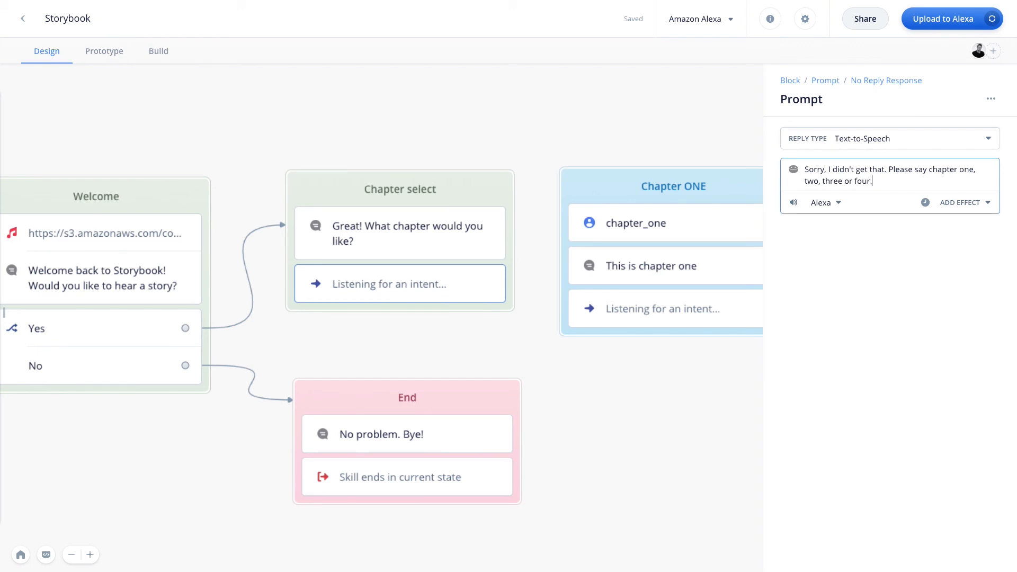
{"action": "mouse_move", "coordinate": [653, 140]}
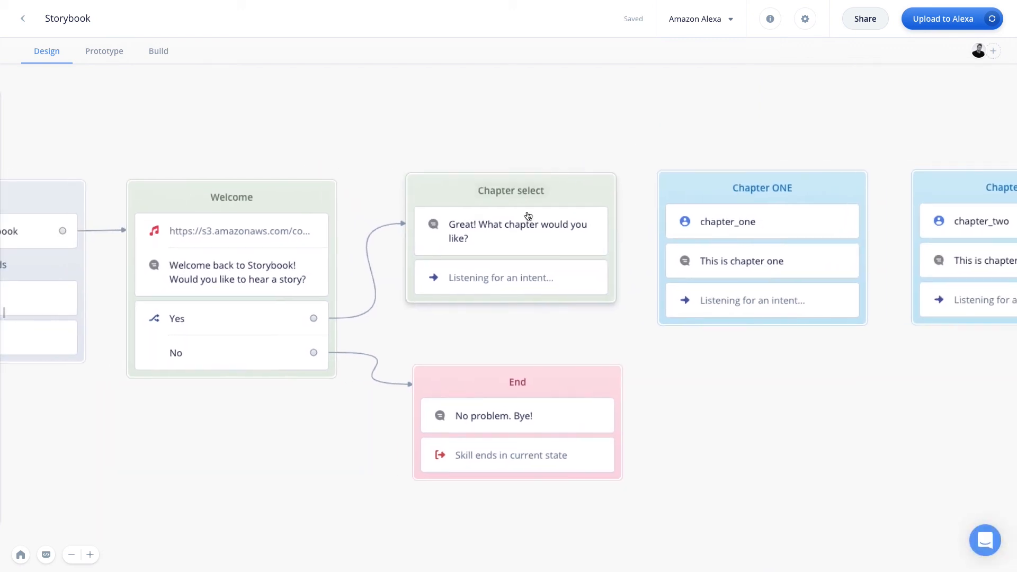
Reopen Chapter select's prompt overview showing its Reprompt and No Reply Response
{"action": "left_click", "coordinate": [510, 276]}
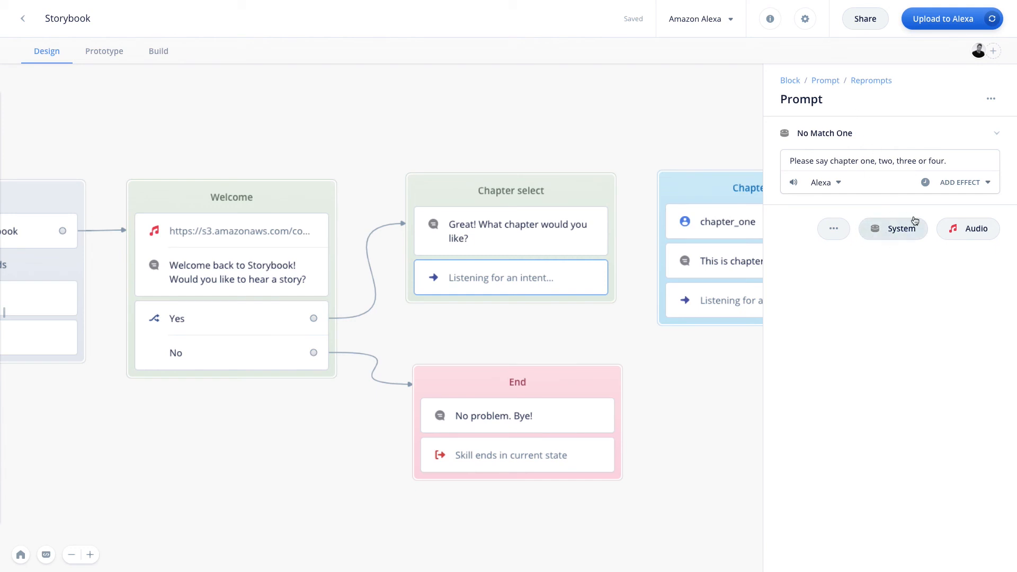
{"action": "left_click", "coordinate": [824, 80]}
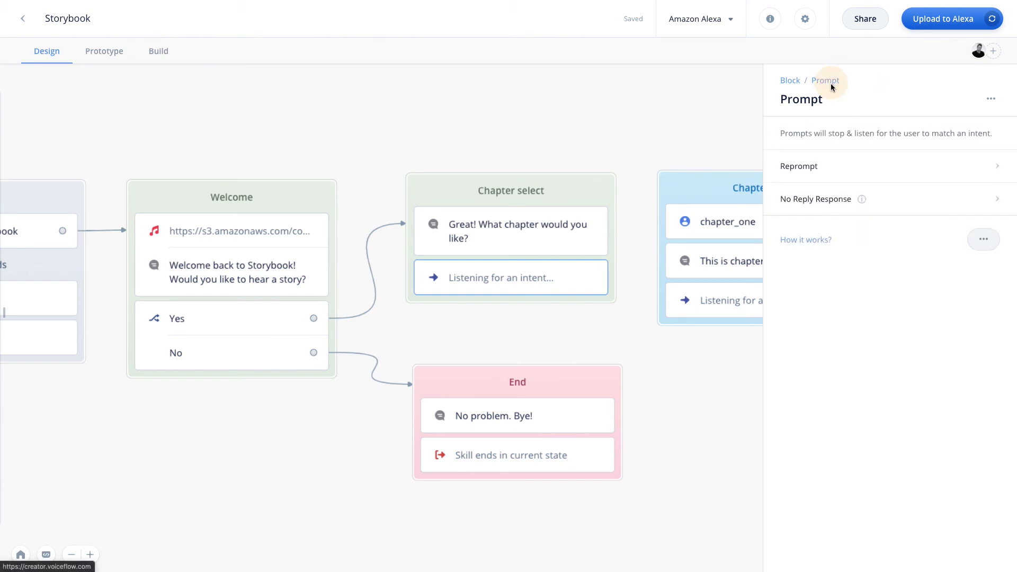
{"action": "mouse_move", "coordinate": [908, 204]}
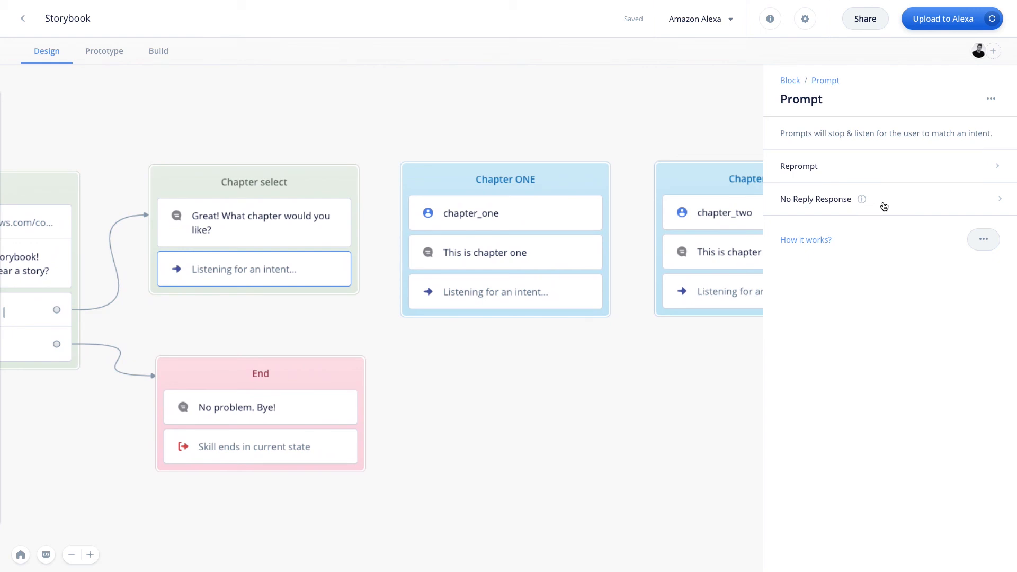
{"action": "mouse_move", "coordinate": [978, 220]}
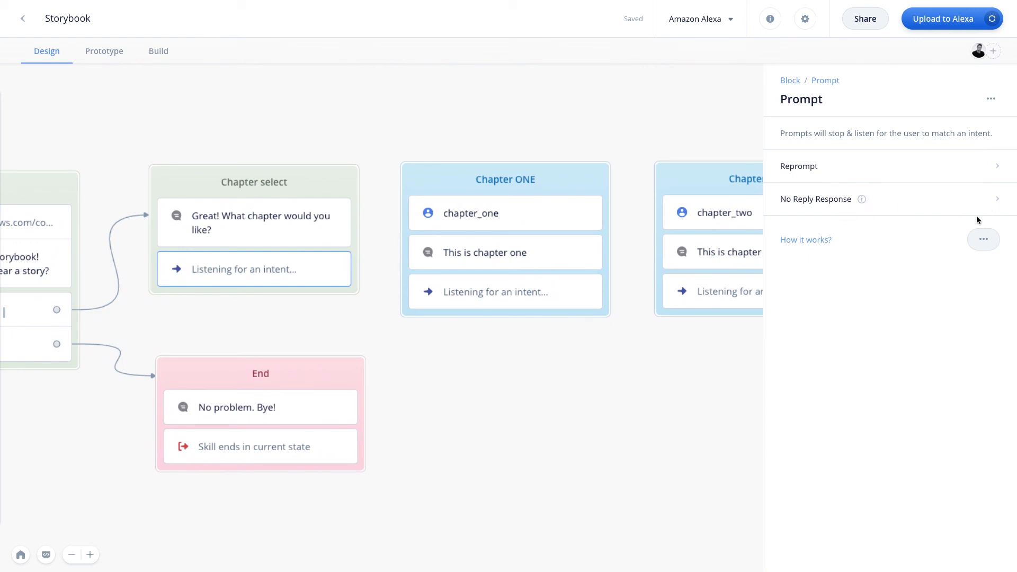